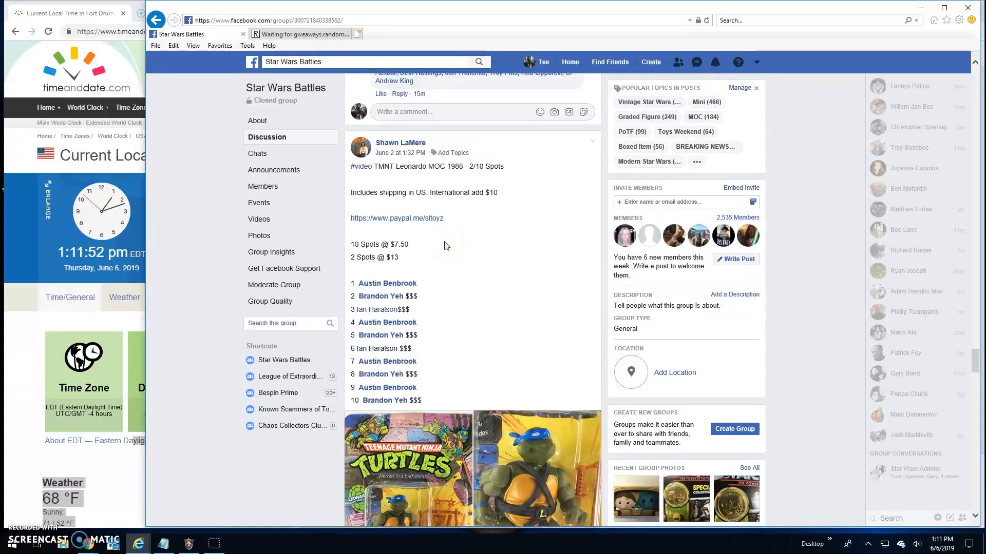
View the carded Leonardo figure photos full-size and step to the card close-up.
scroll("down", 3)
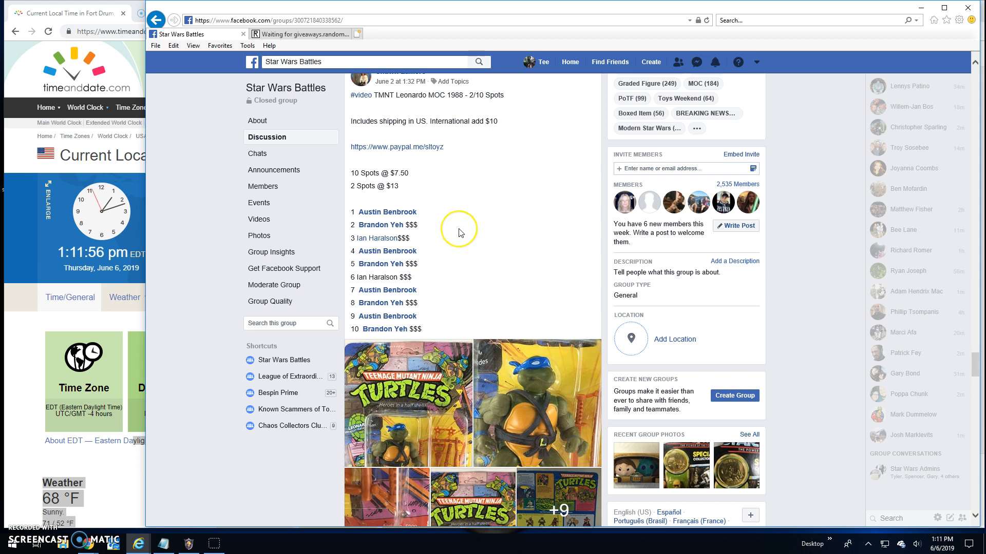
mouse_move(460, 232)
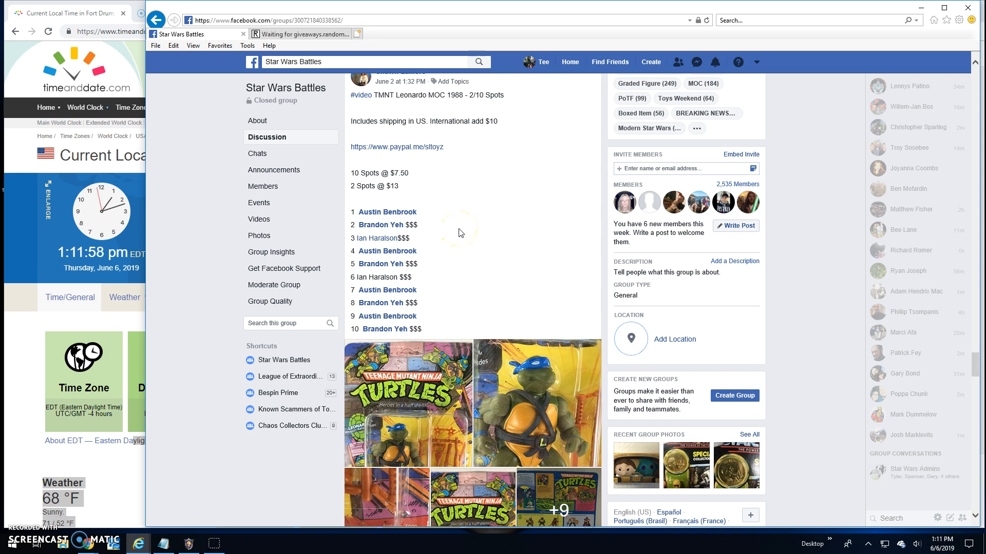
mouse_move(361, 217)
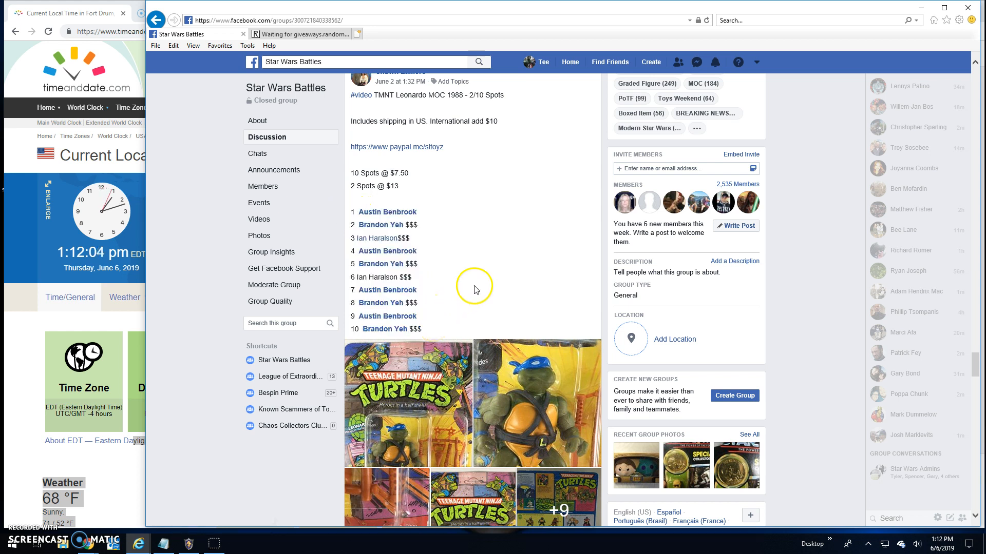
scroll("down", 3)
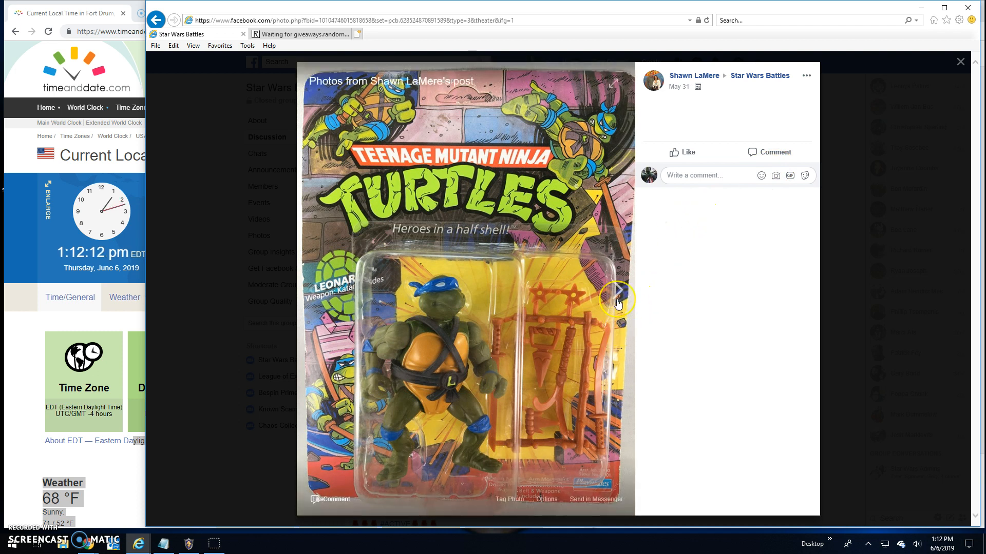
left_click(618, 297)
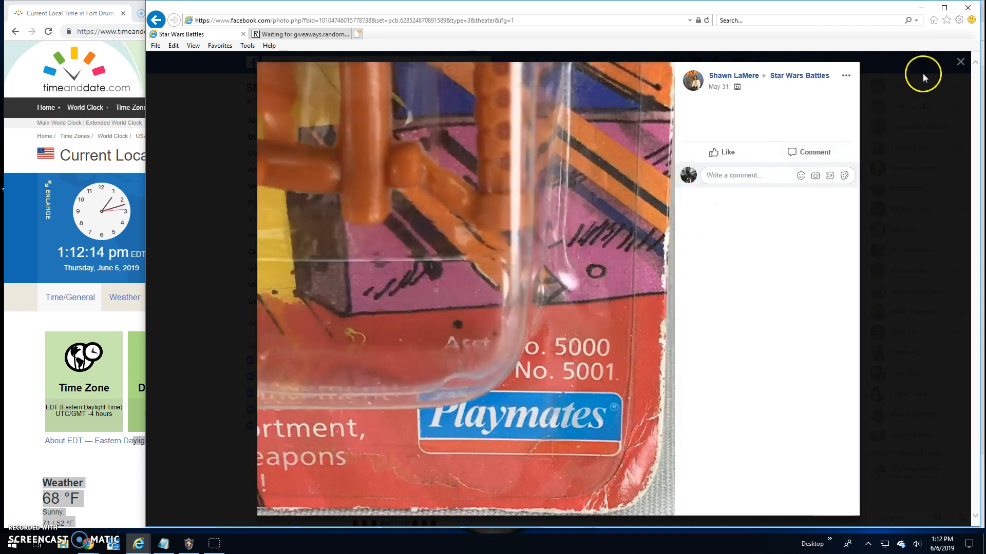
Leave the photo viewer and post a "Live! 112 pm" comment under the battle post.
left_click(960, 61)
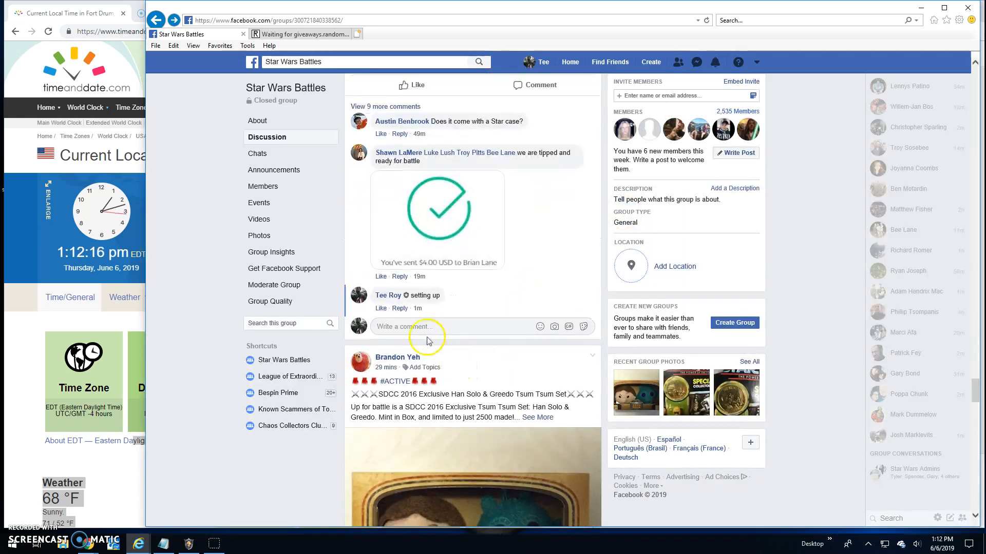
type("L")
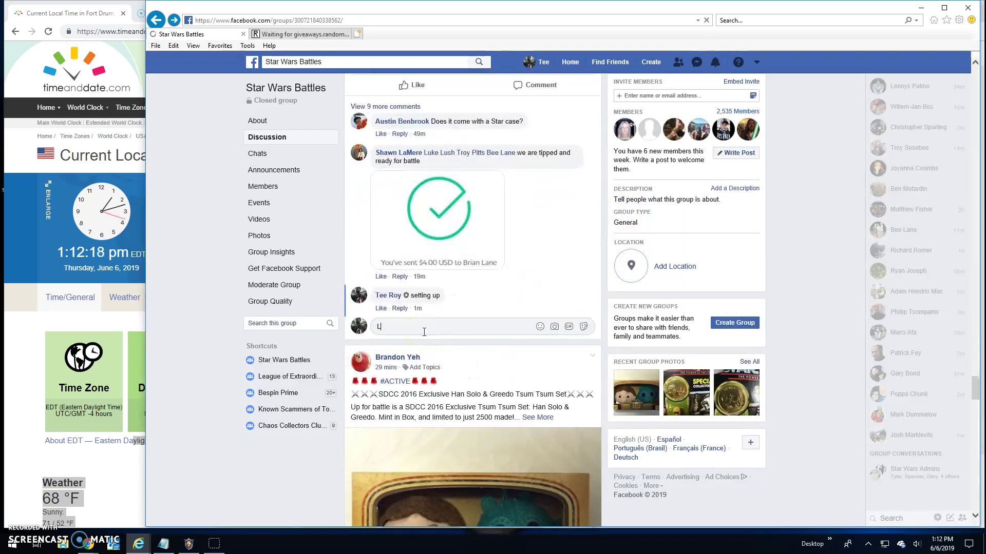
type("ive!")
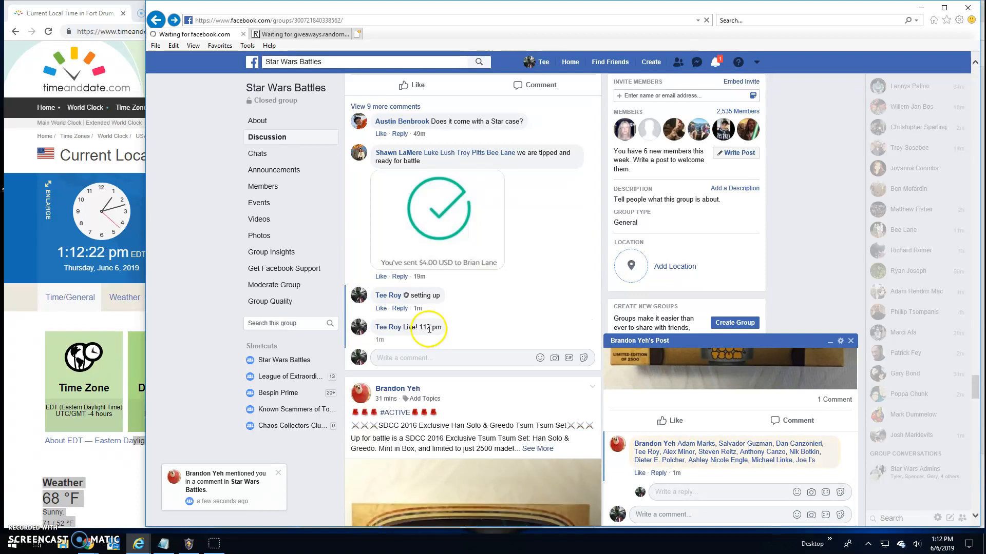
left_click(850, 341)
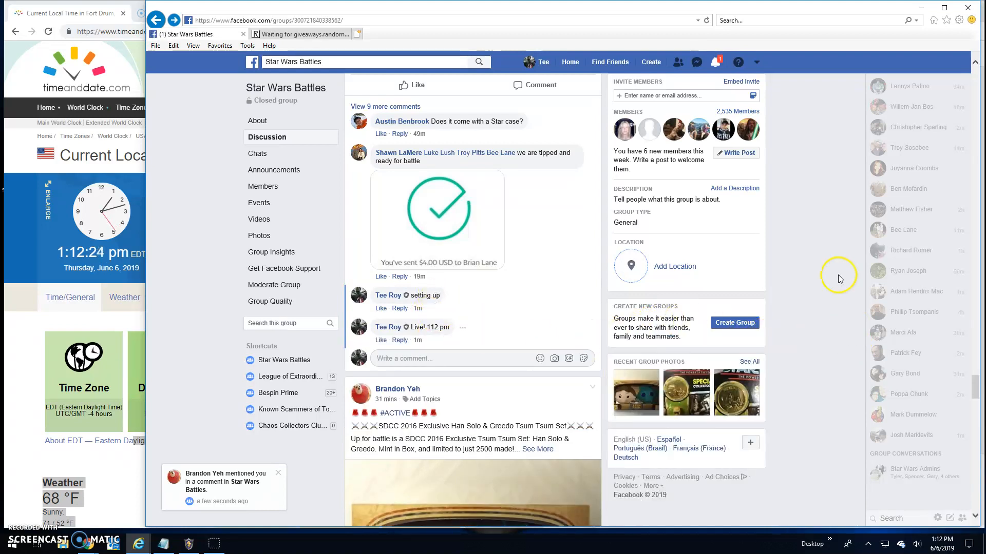
mouse_move(391, 142)
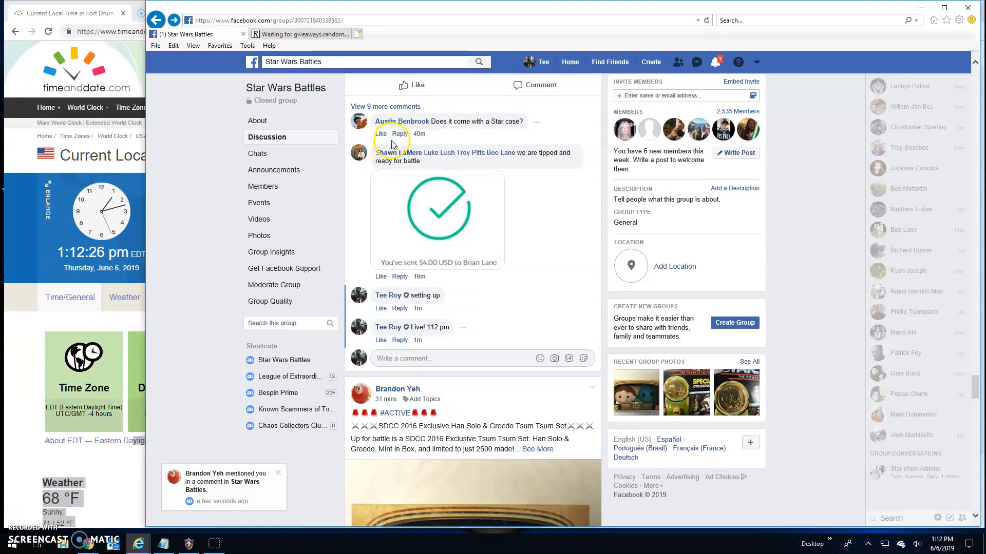
scroll("up", 3)
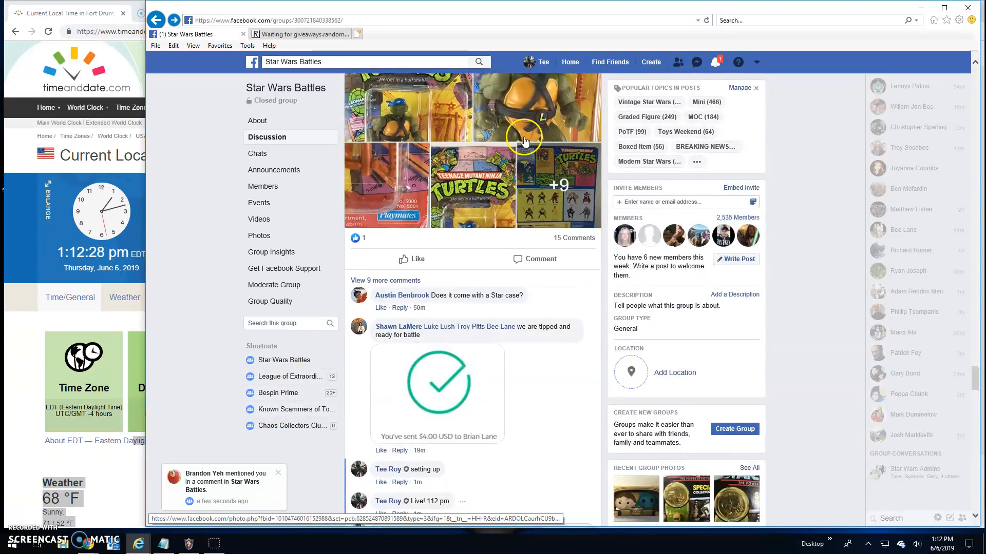
Roll the dice for 5 rounds and begin the giveaway on the ten entries.
left_click(305, 34)
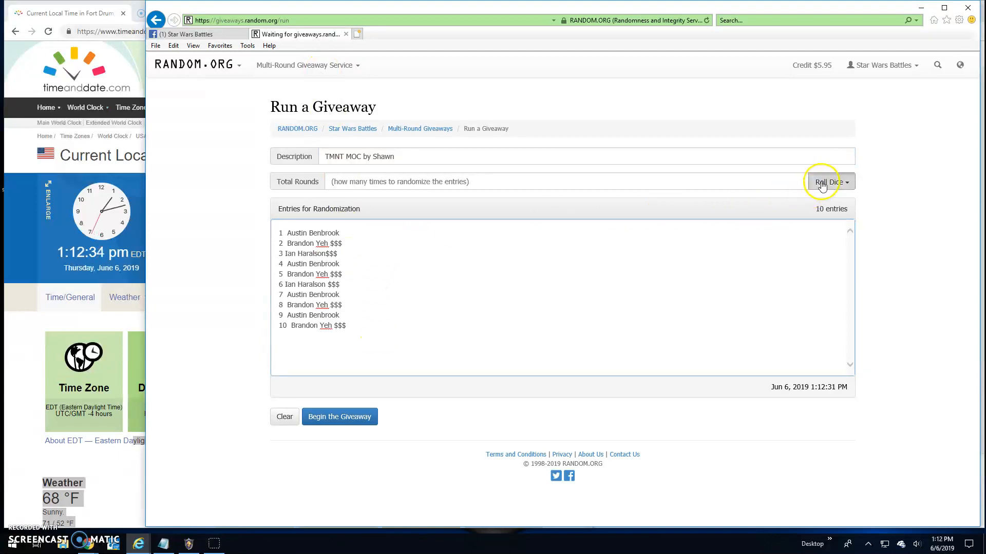
left_click(829, 182)
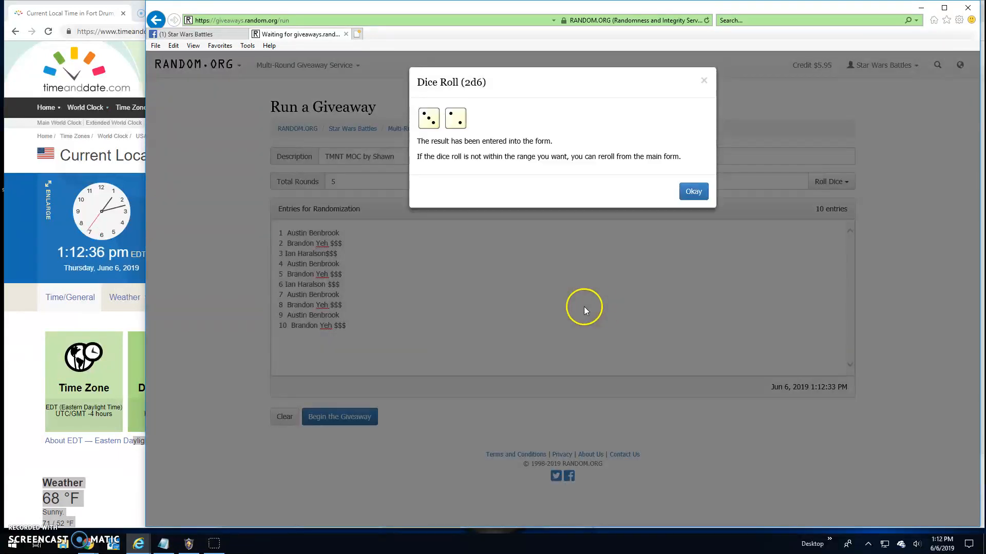
left_click(693, 191)
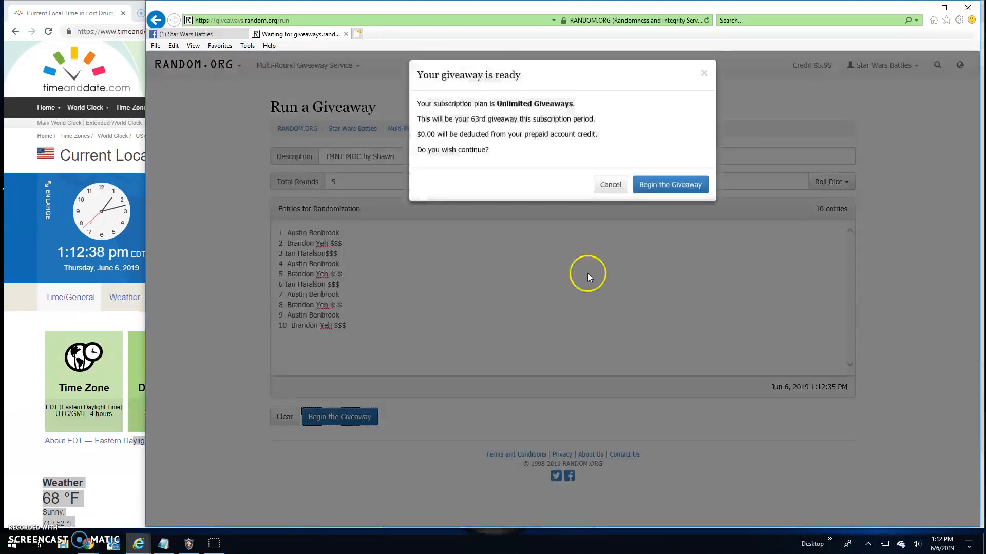
left_click(669, 184)
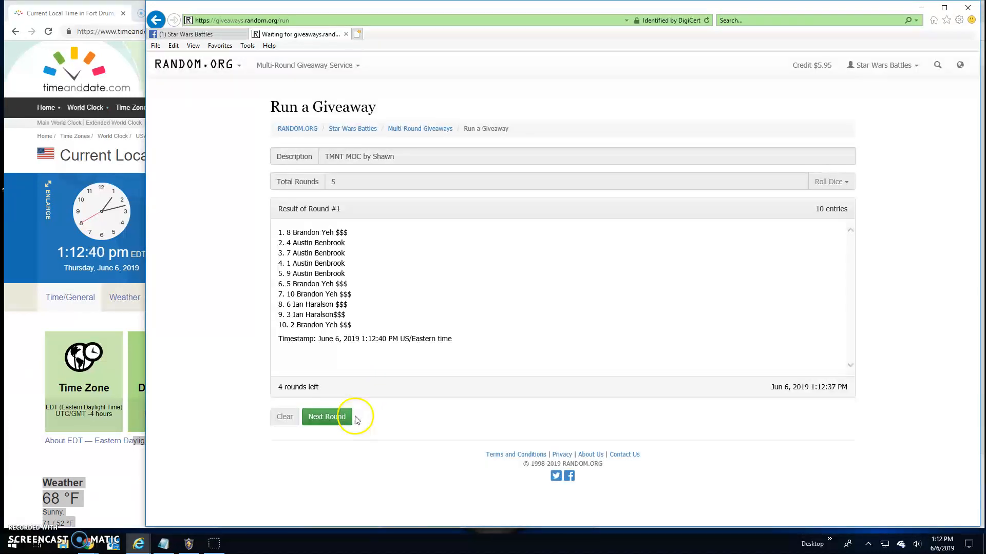
Run the randomization through round three, then return to the battle post.
left_click(326, 415)
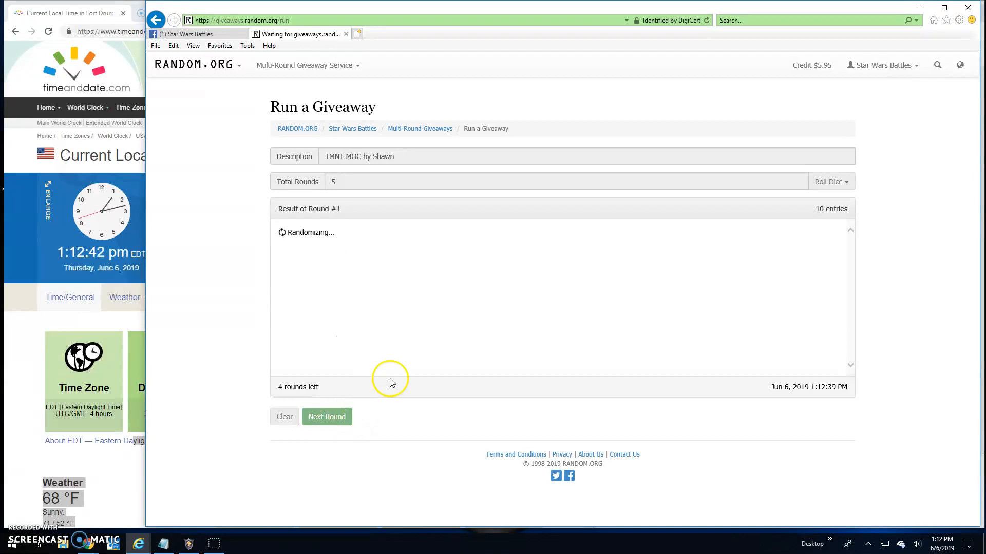
left_click(326, 416)
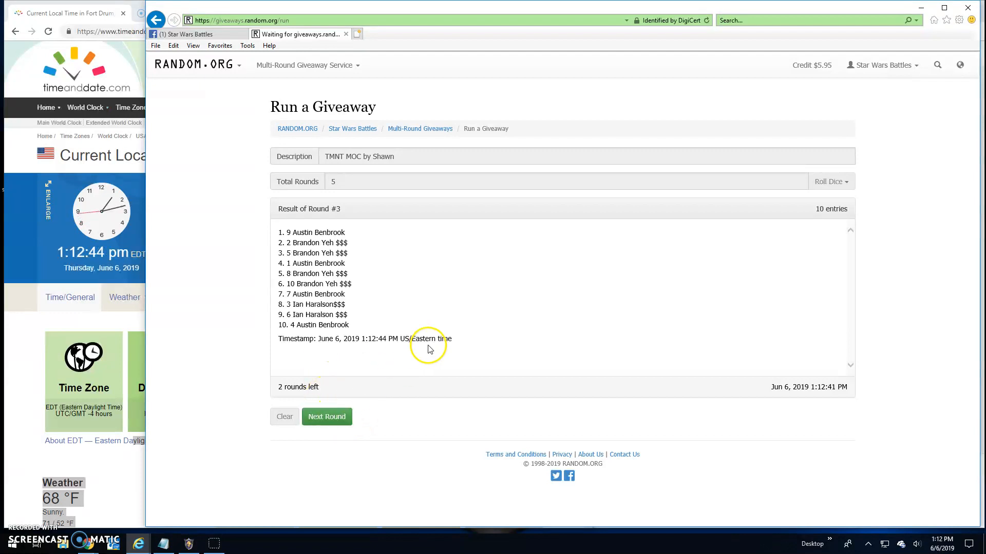
left_click(326, 417)
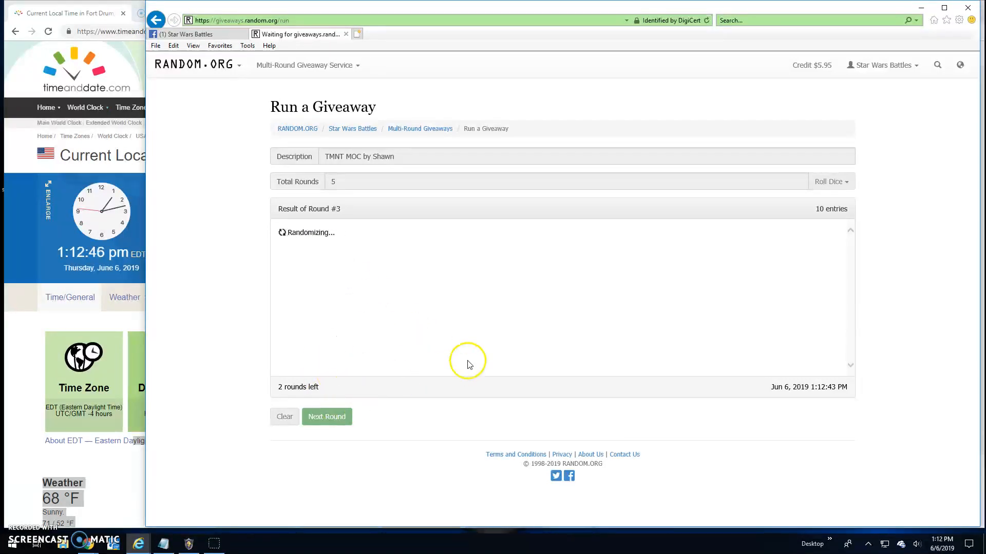
left_click(195, 34)
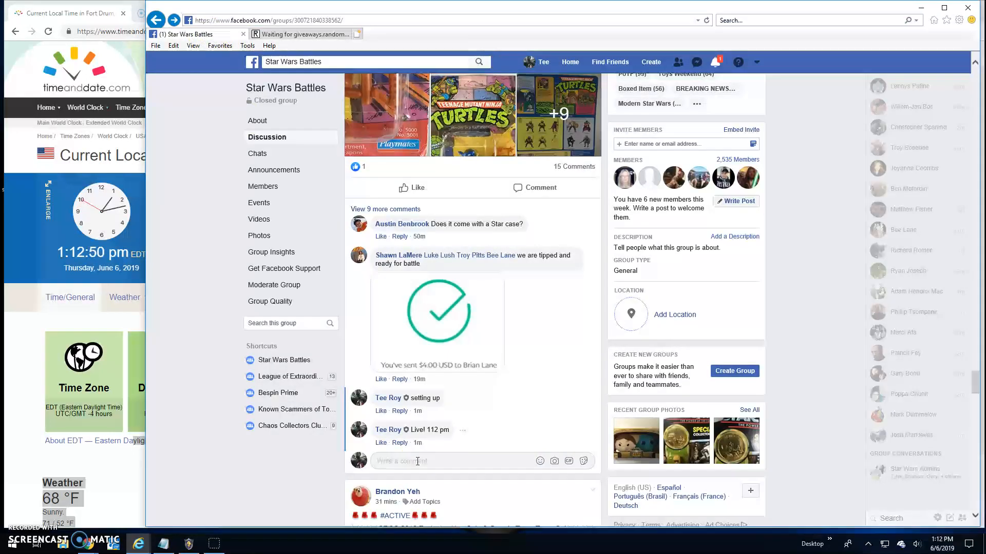
Post a "Final round! good luck!" comment under the battle post.
type("Final round")
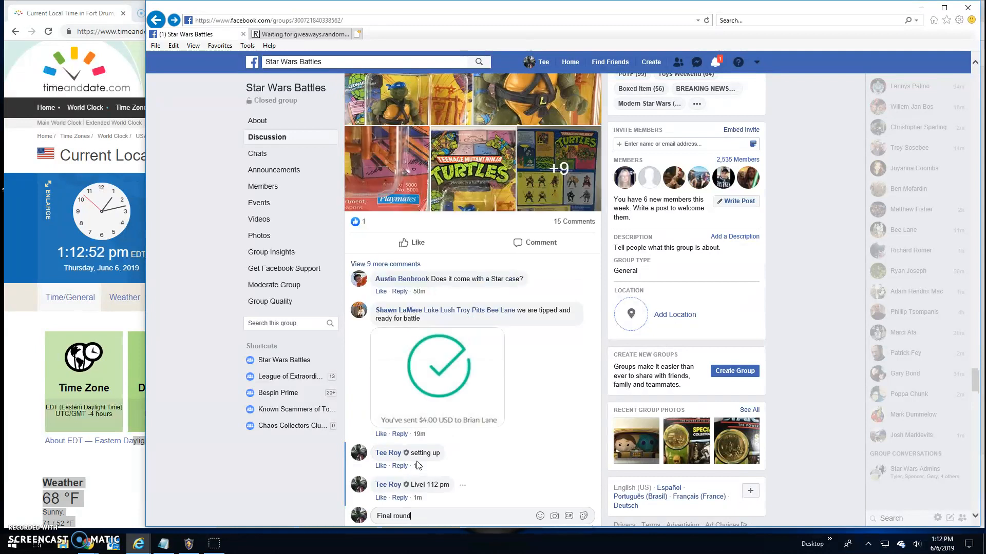
type("! g")
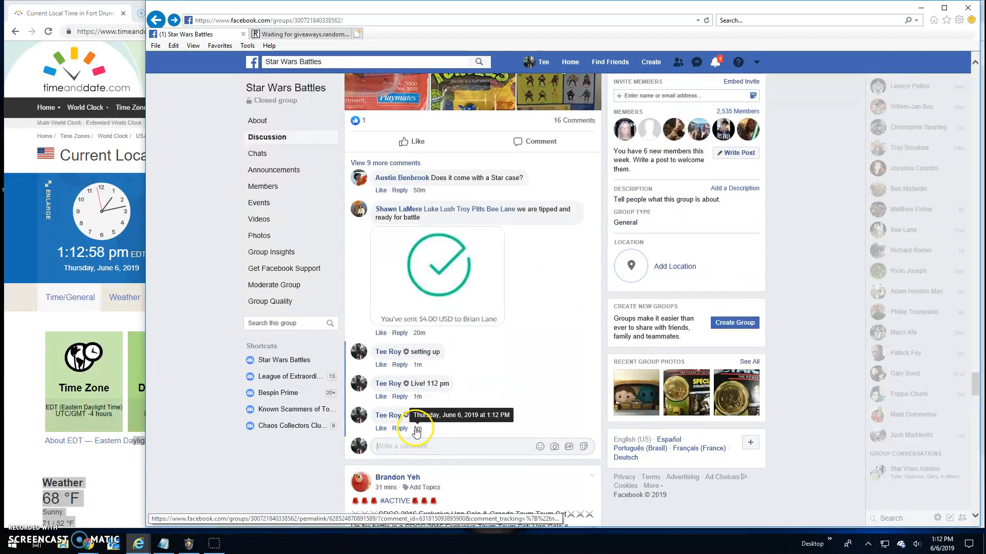
left_click(301, 33)
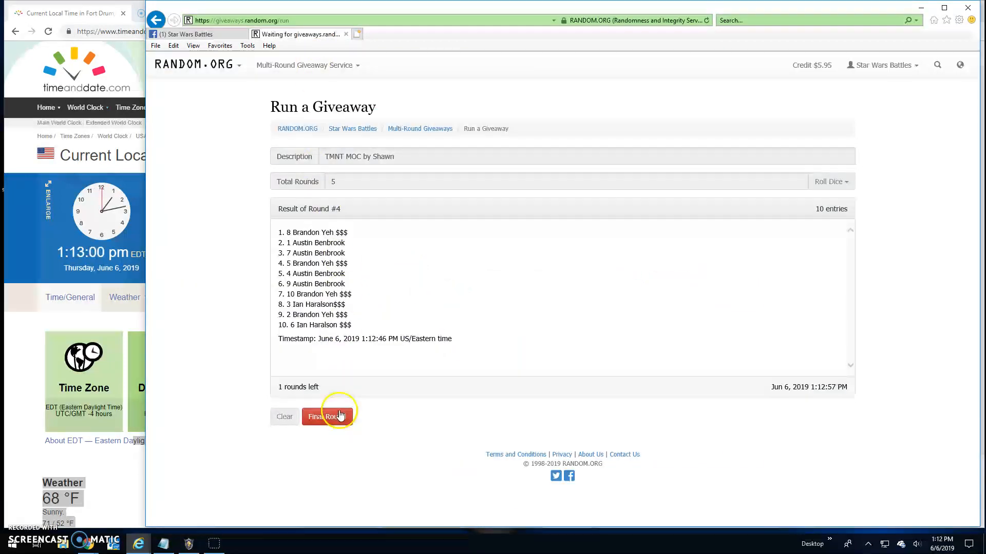
left_click(327, 416)
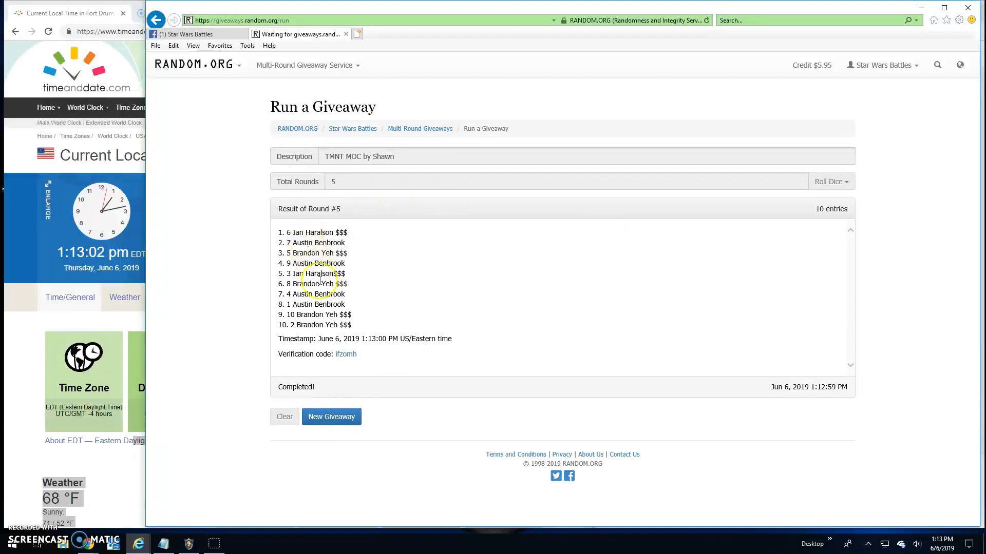
left_click(345, 355)
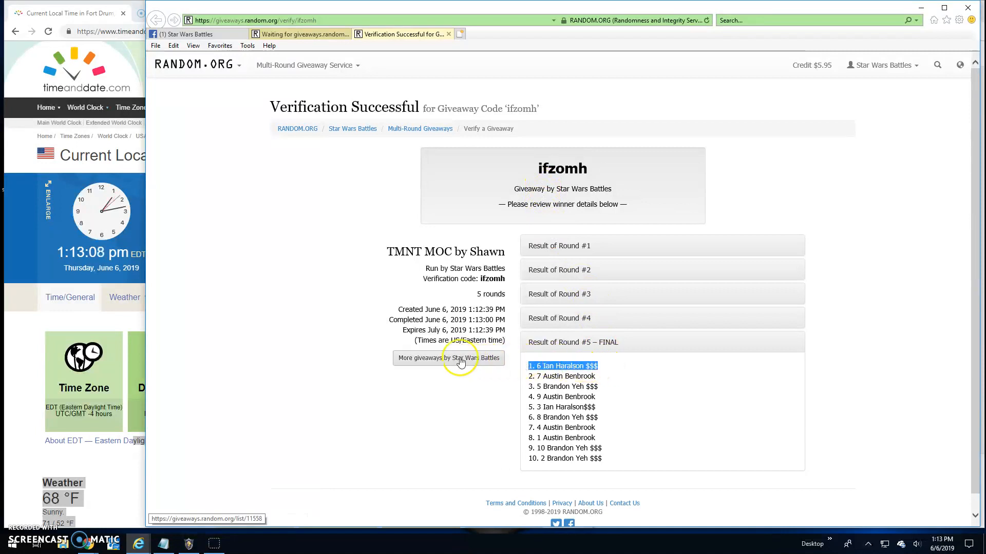
left_click(195, 33)
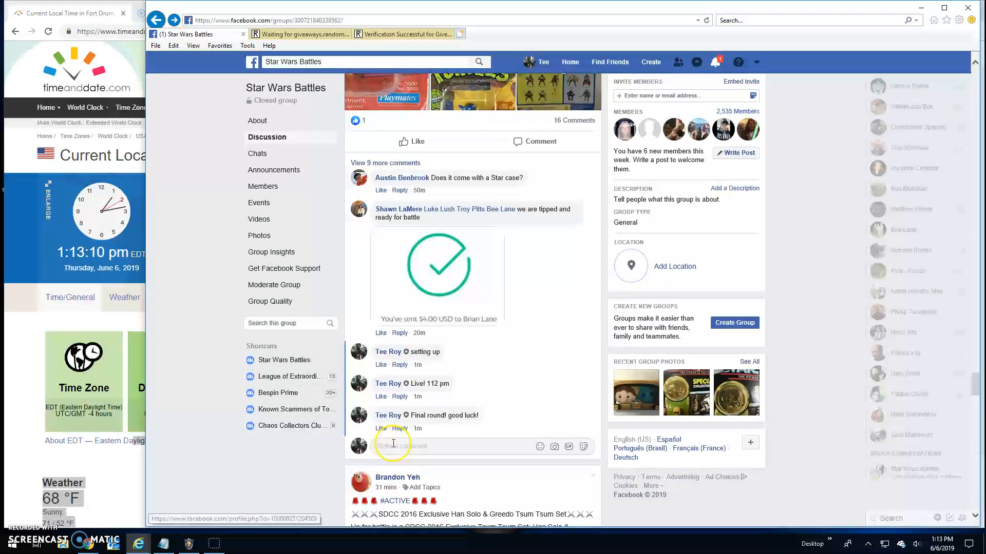
Post a "Done! 113 pm" comment under the battle post to close the giveaway.
type("Final")
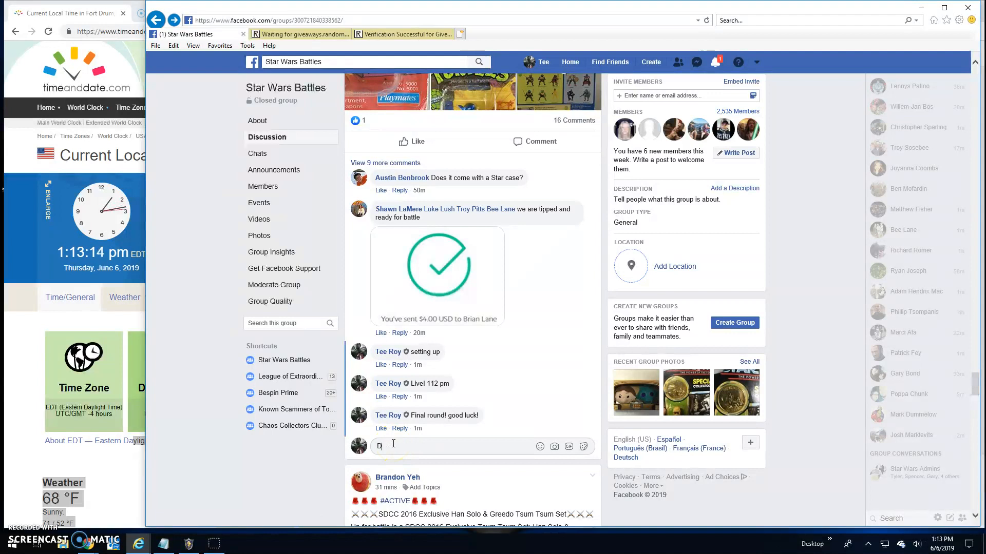
type("one!")
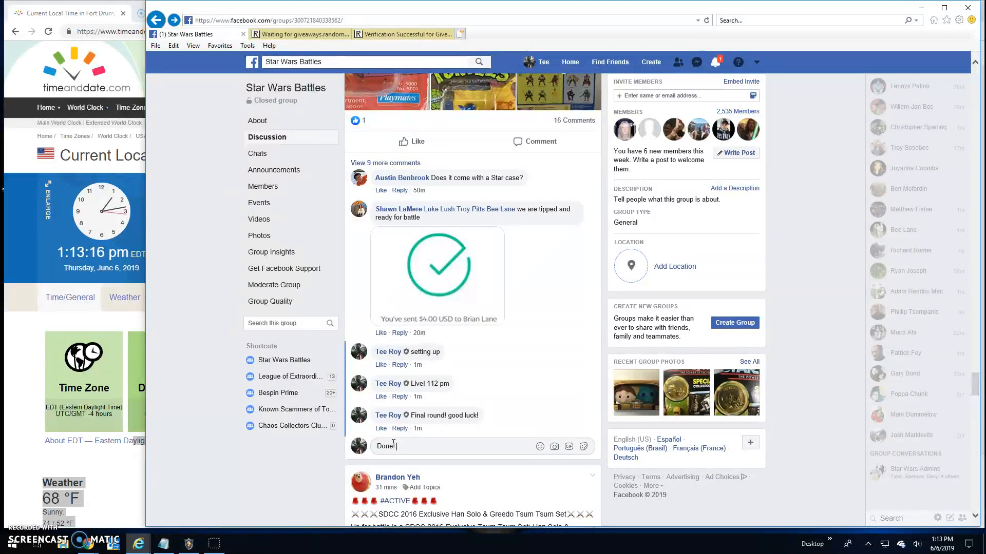
type("113 pm")
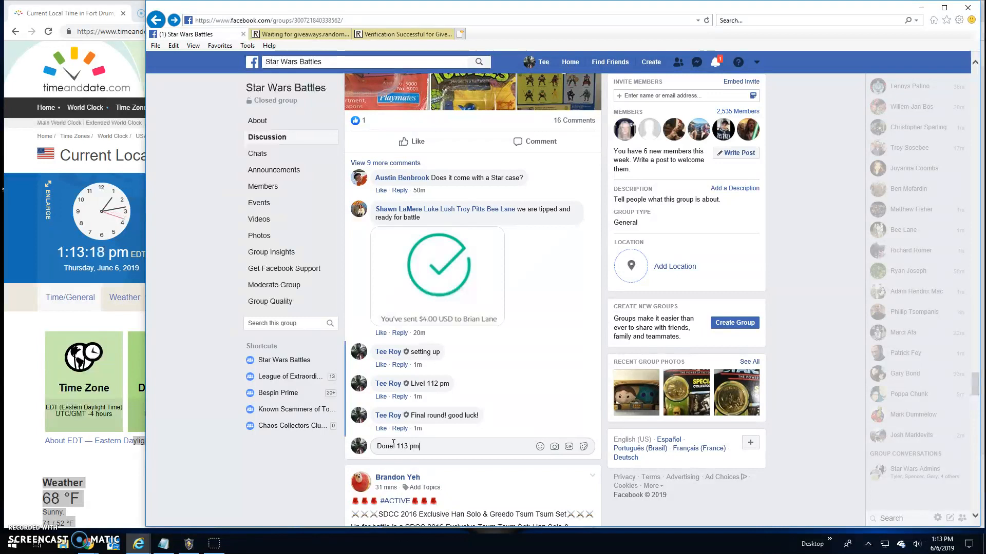
key("Return")
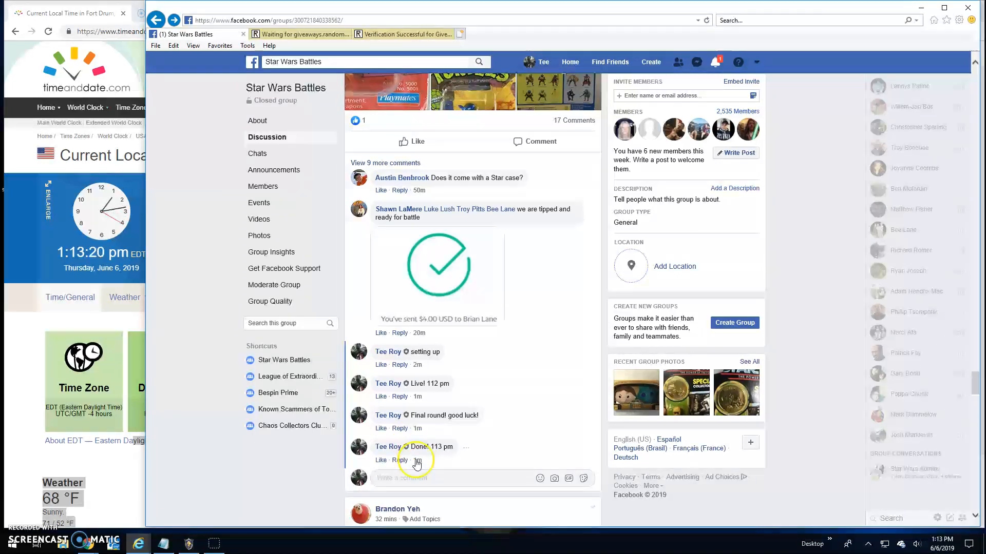